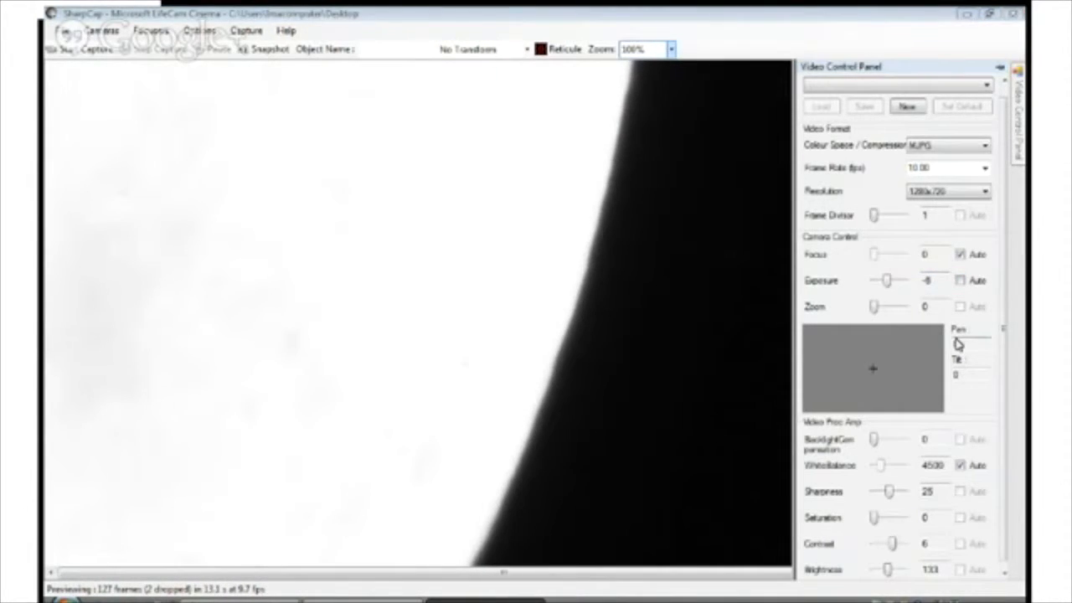
- Raise SharpCap's camera exposure to 1 for the 30 fps Saturn preview
left_click_drag(891, 279, 879, 280)
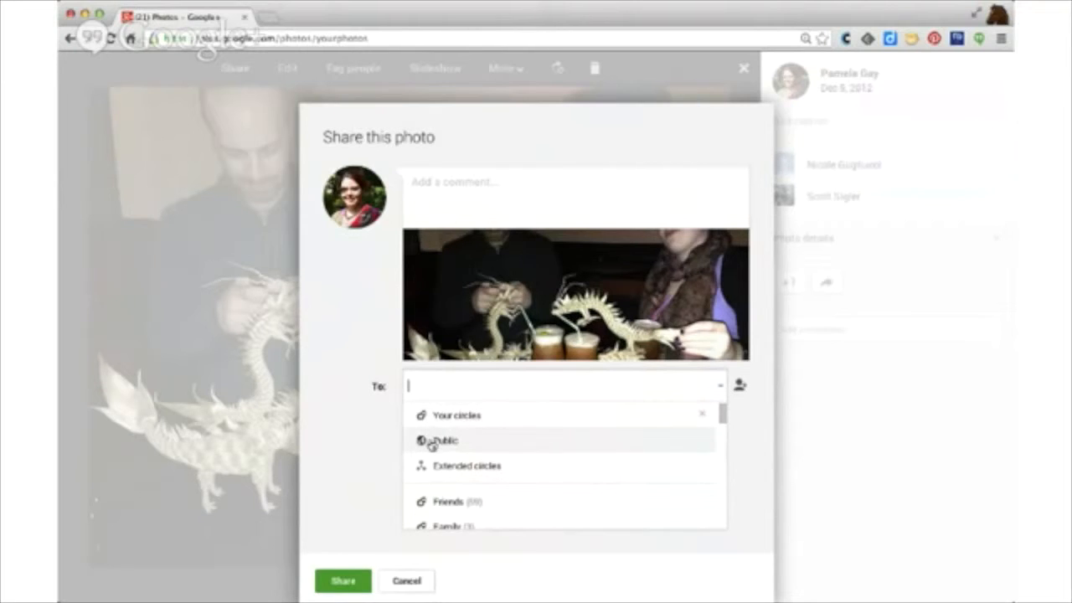
left_click(444, 442)
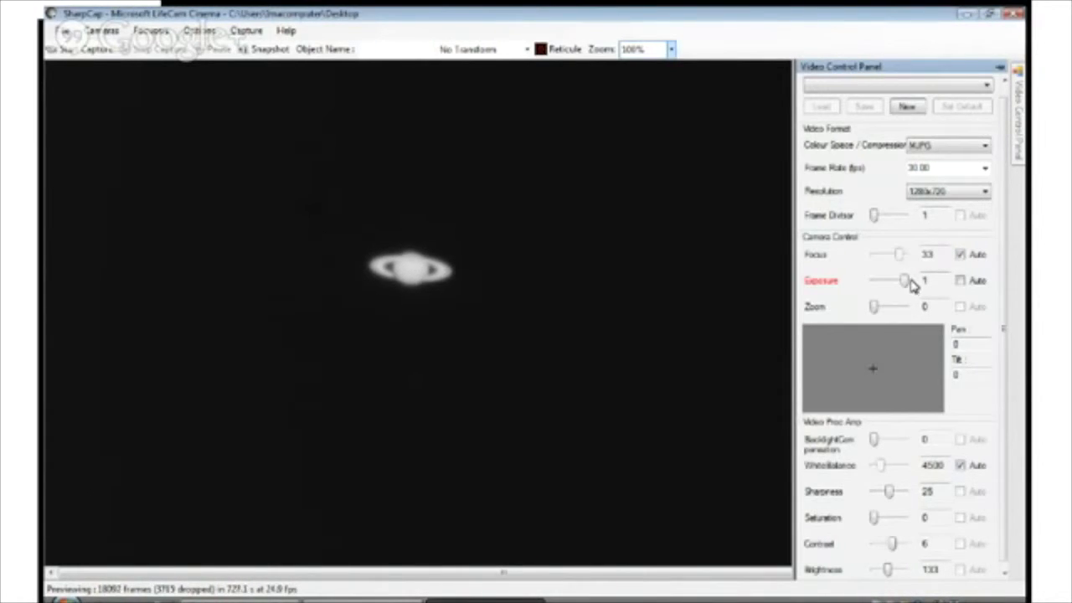
- Magnify the Saturn preview to 150% and auto-hide the Video Control Panel
left_click_drag(906, 280, 894, 280)
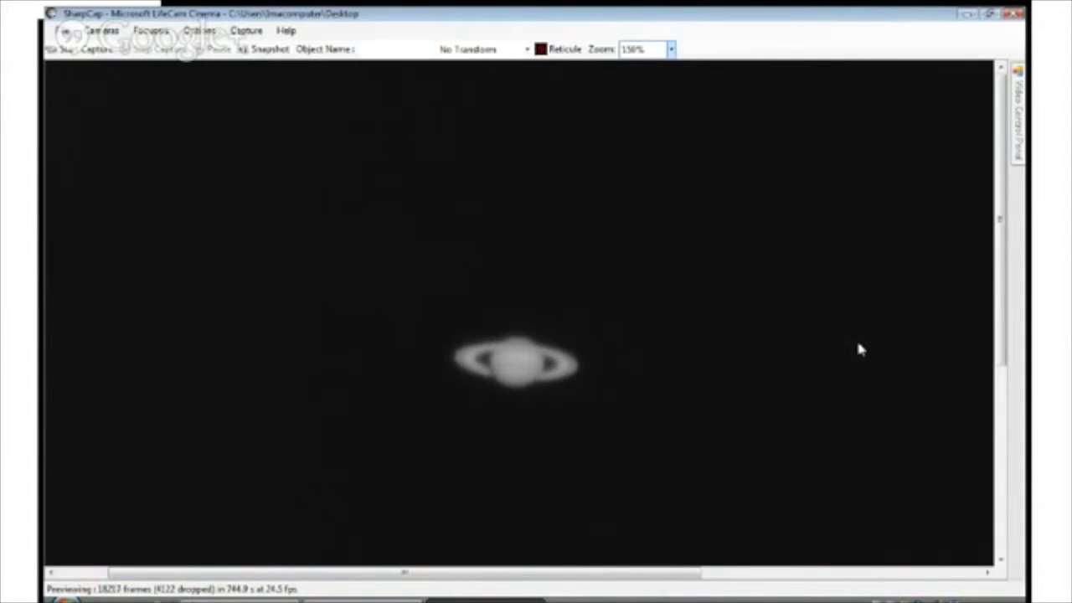
scroll("up", 3)
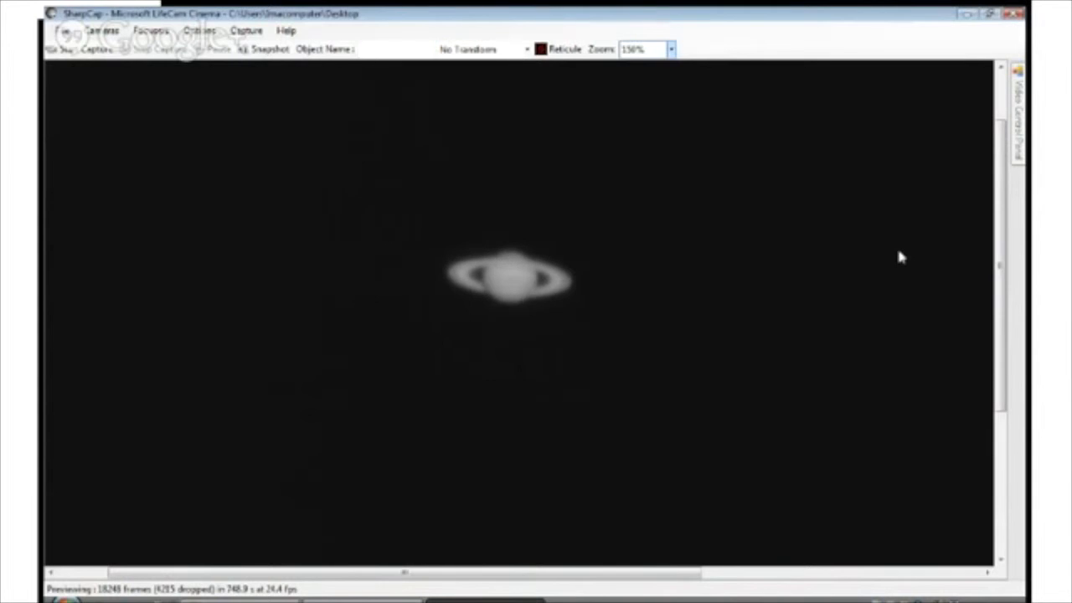
mouse_move(871, 264)
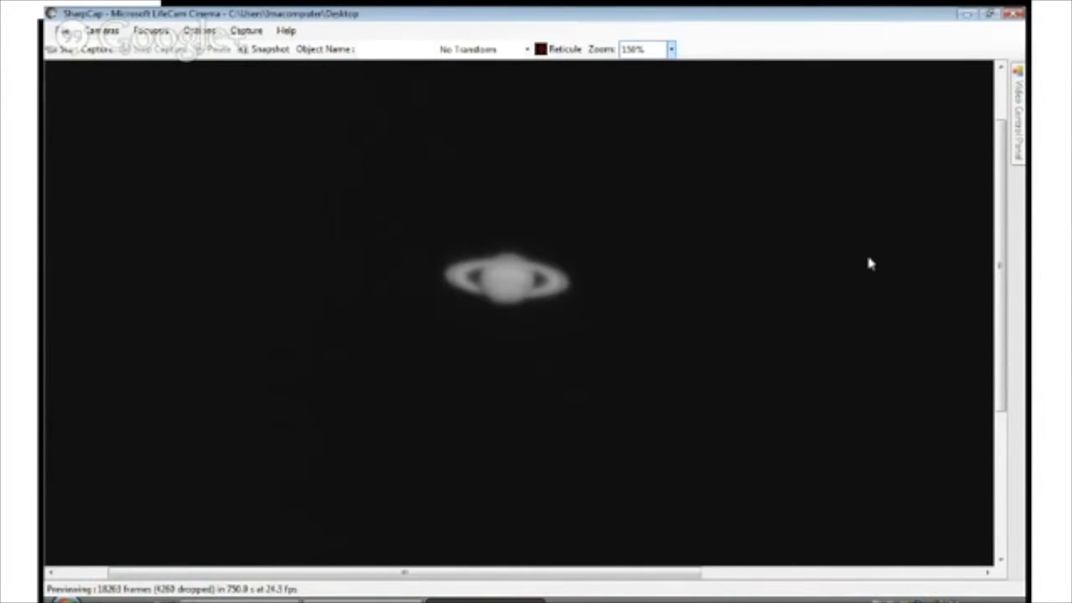
mouse_move(557, 192)
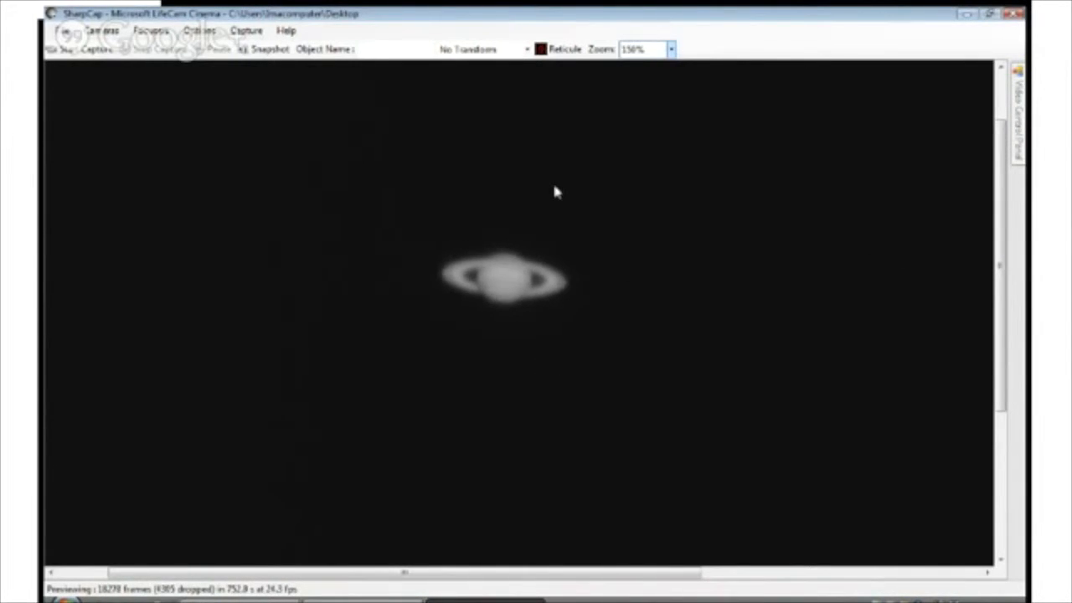
mouse_move(503, 436)
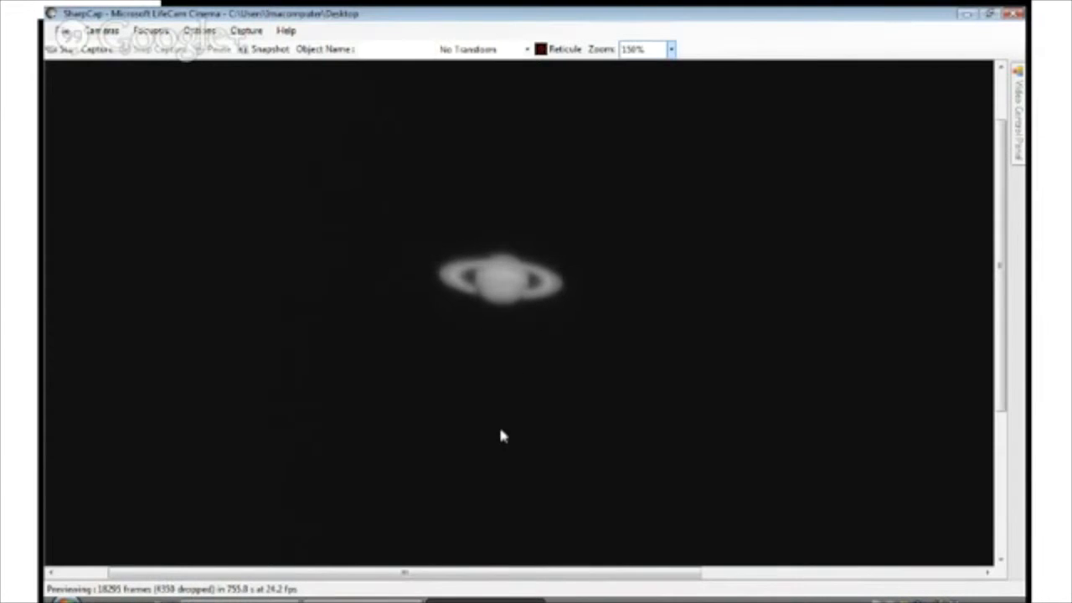
mouse_move(490, 425)
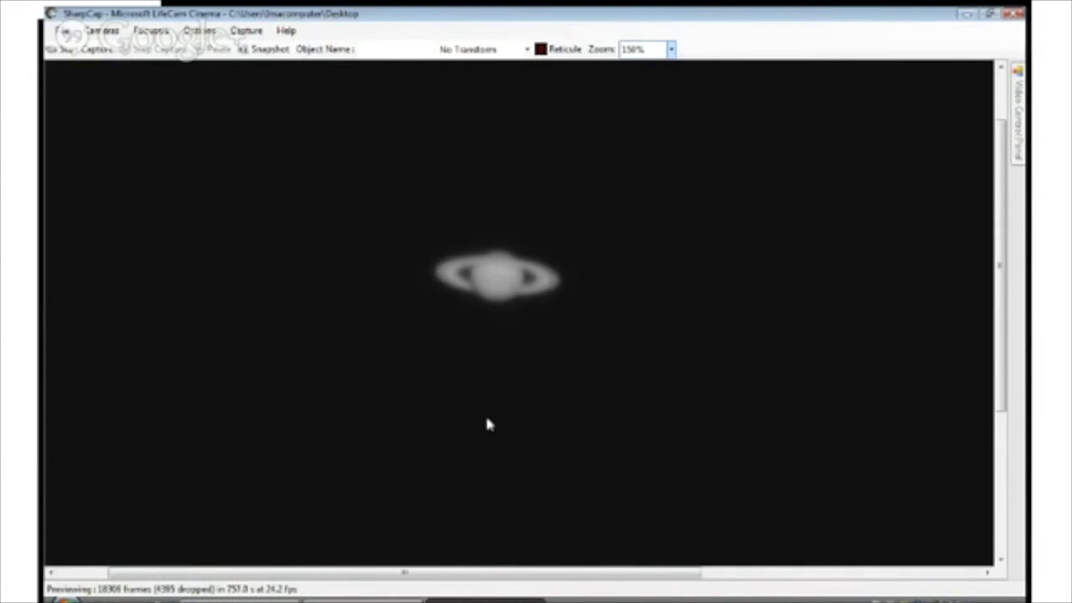
mouse_move(448, 364)
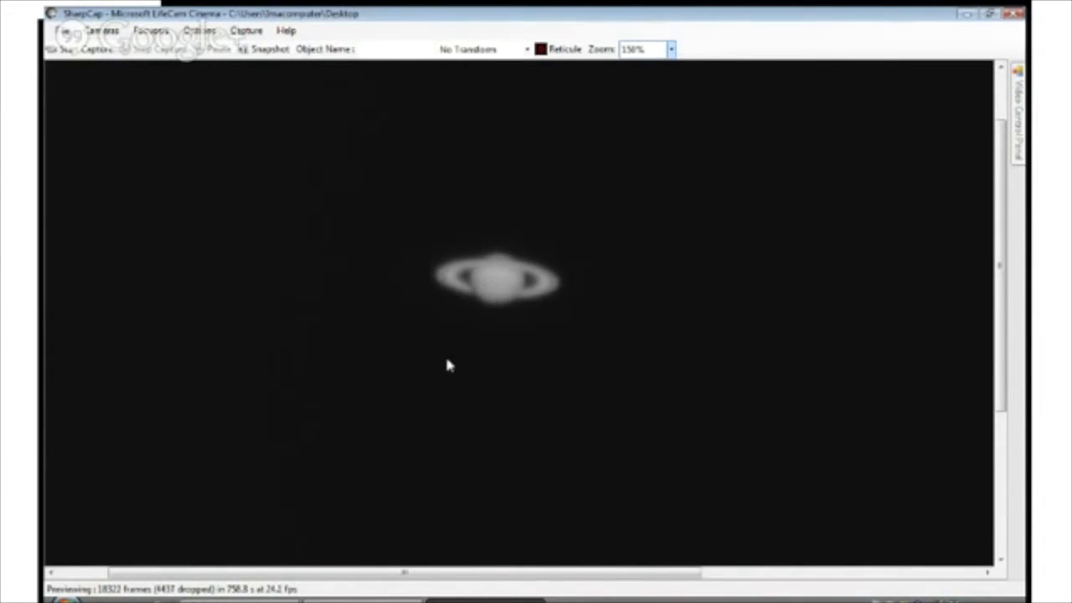
mouse_move(934, 121)
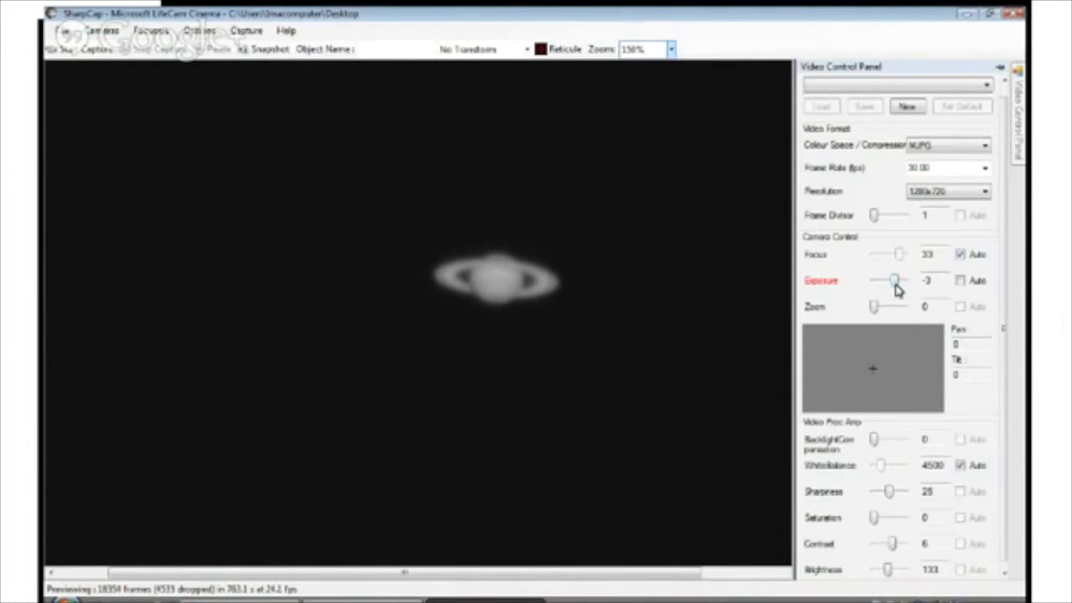
- Push the Exposure slider up to 1, then bring it back to -3
left_click_drag(892, 280, 905, 280)
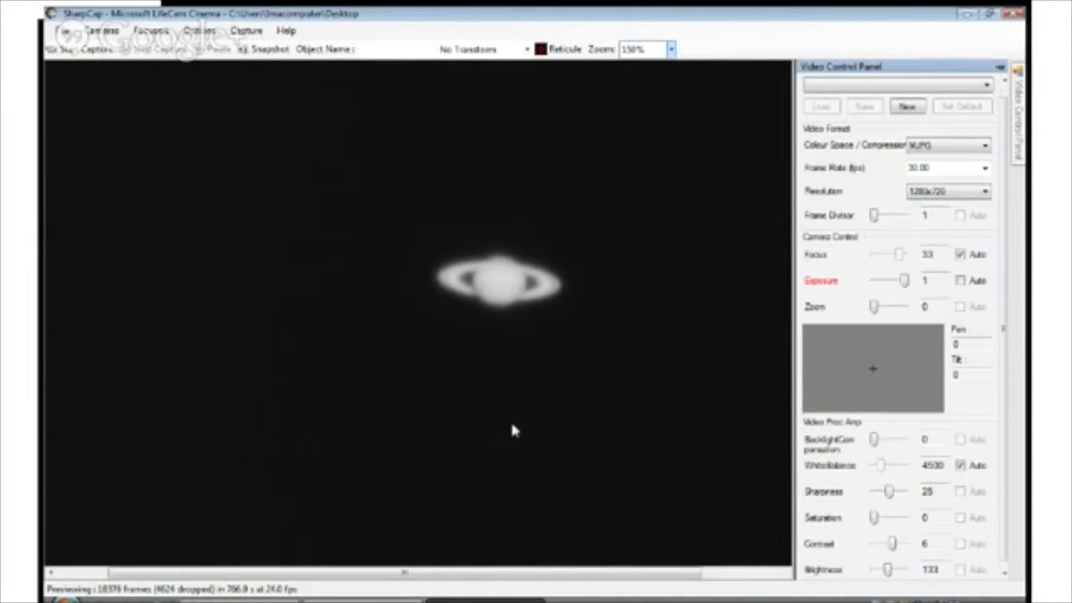
mouse_move(867, 243)
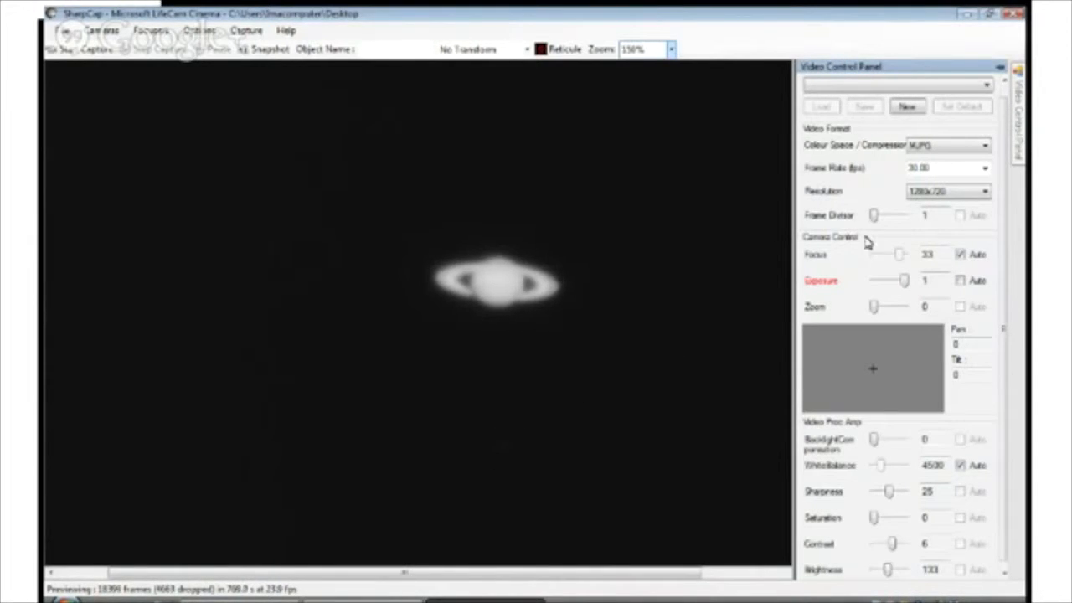
left_click_drag(900, 280, 892, 281)
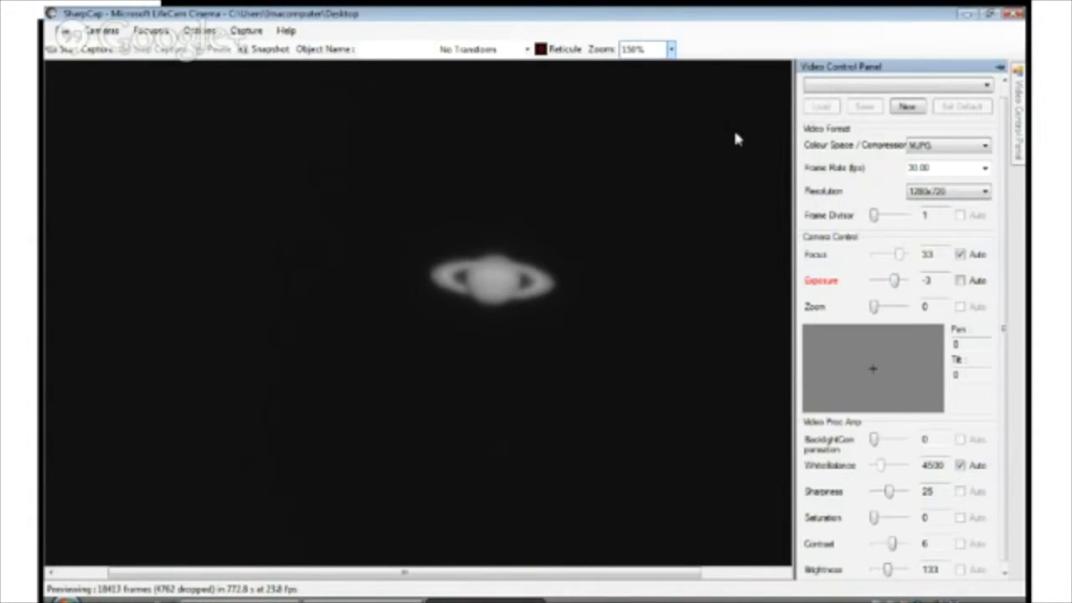
left_click(998, 67)
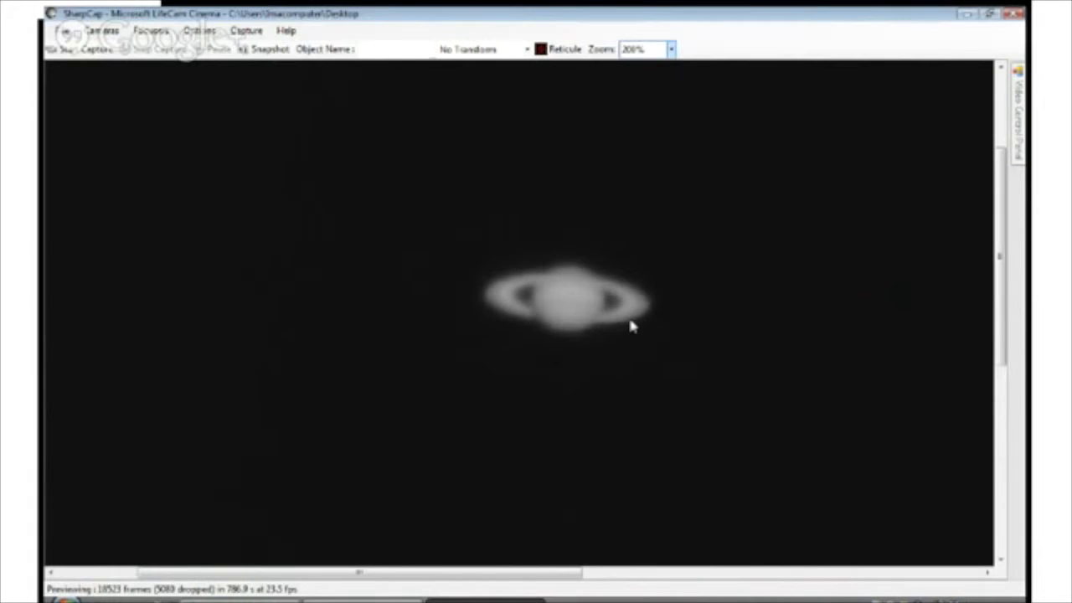
mouse_move(553, 260)
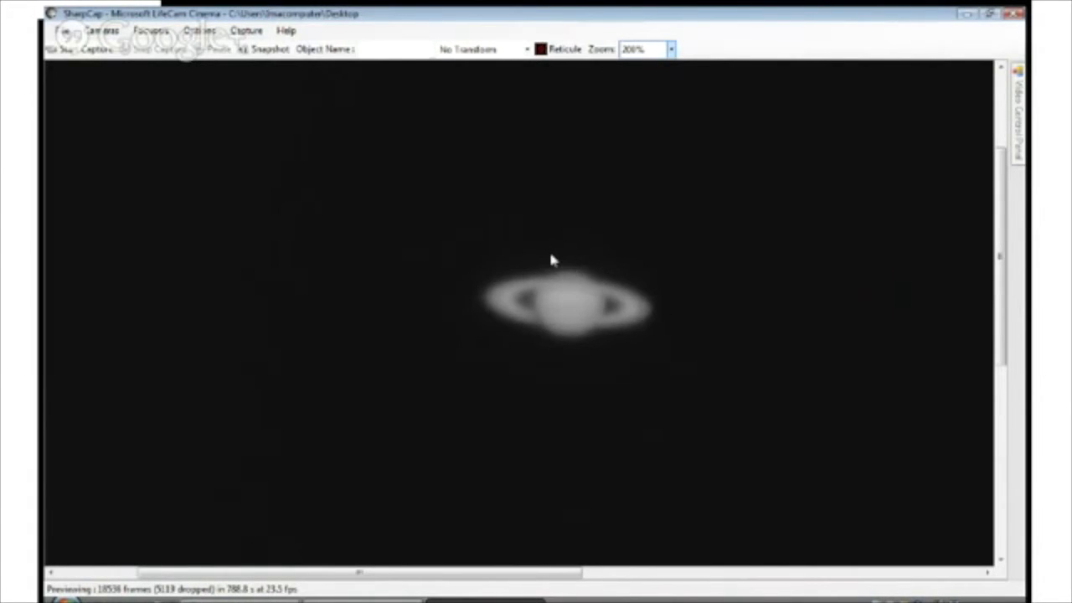
mouse_move(560, 91)
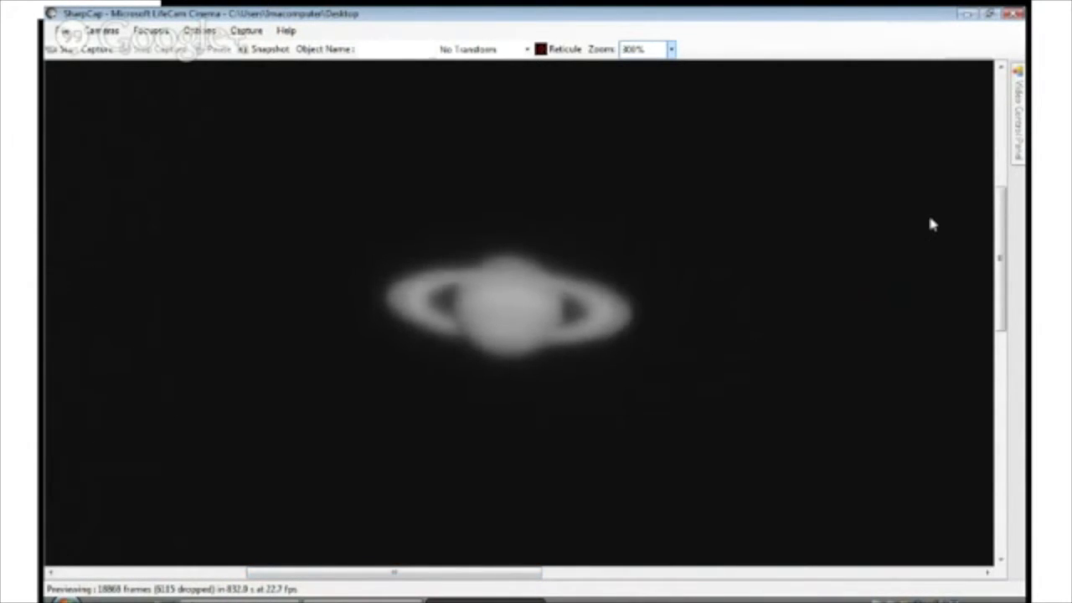
- Open the Video Control Panel and raise Saturation from 0 to 80
left_click(1016, 109)
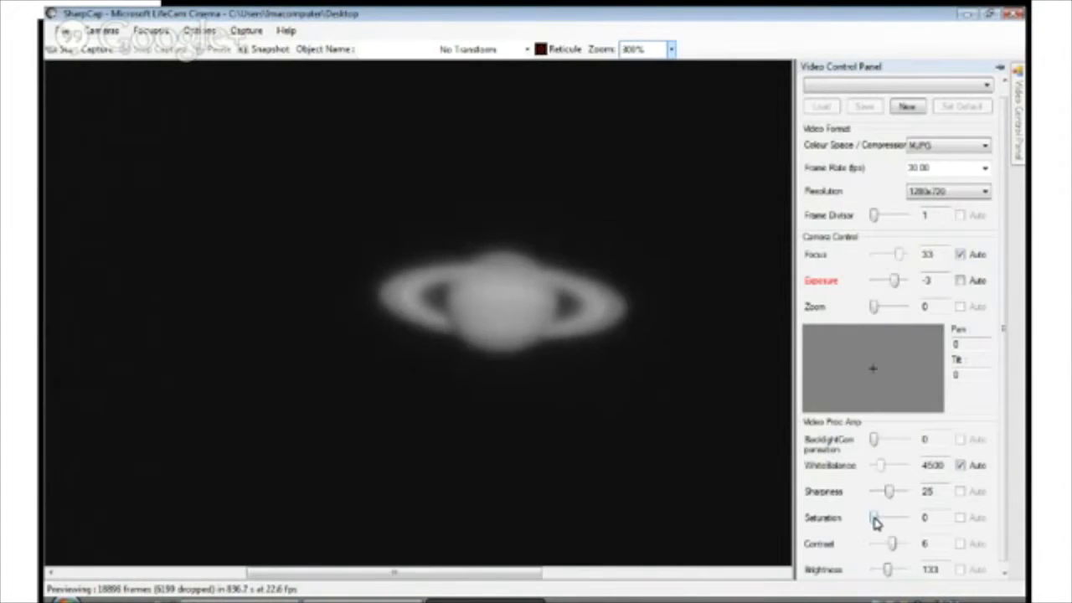
left_click_drag(876, 517, 890, 517)
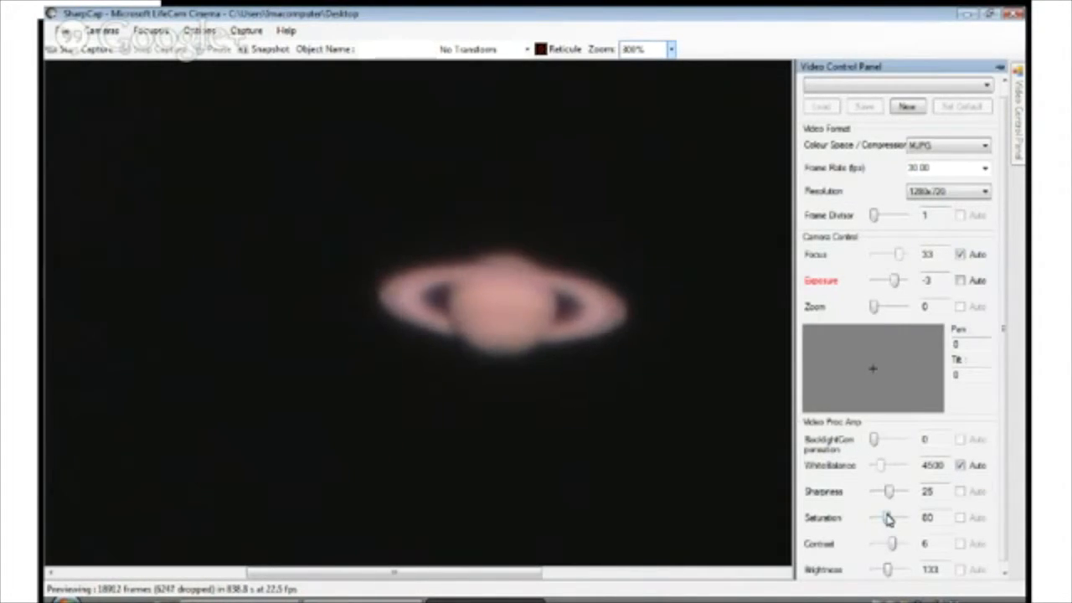
mouse_move(590, 423)
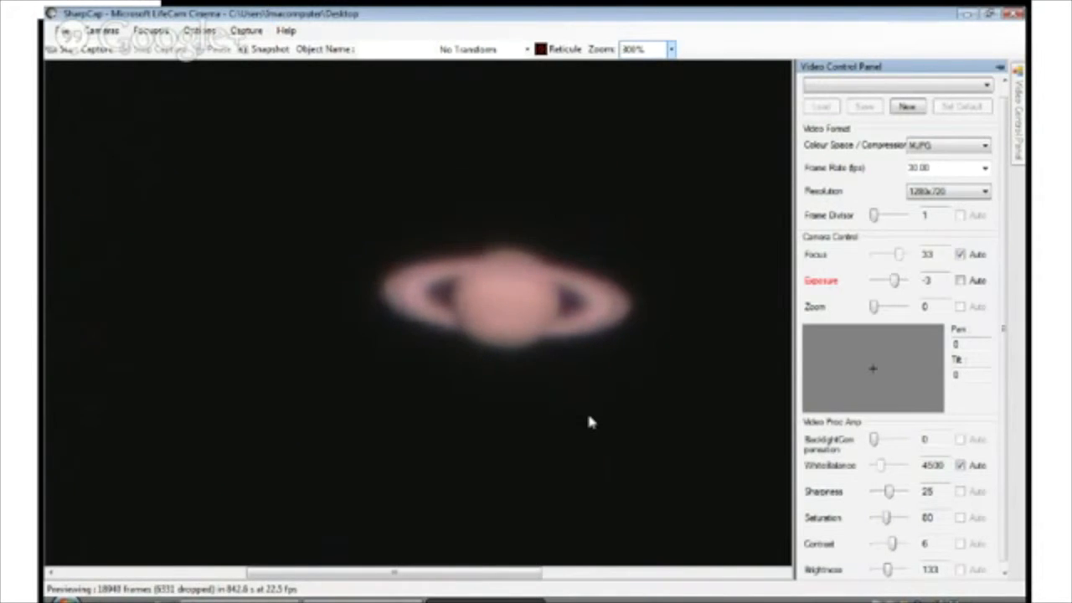
mouse_move(490, 454)
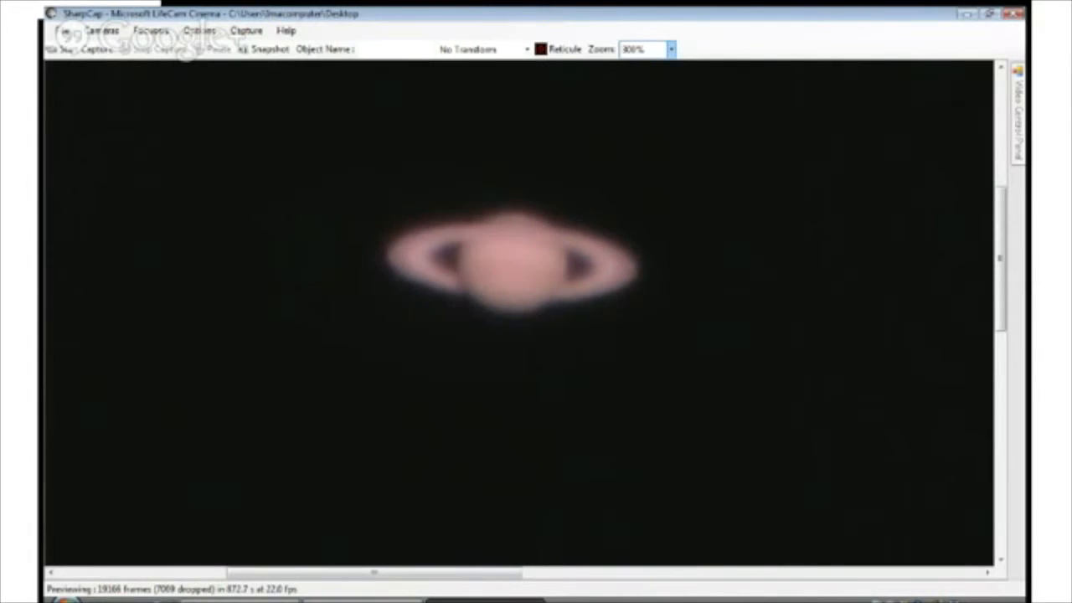
- Set the Zoom dropdown to 100% for the colour Saturn preview
left_click(641, 48)
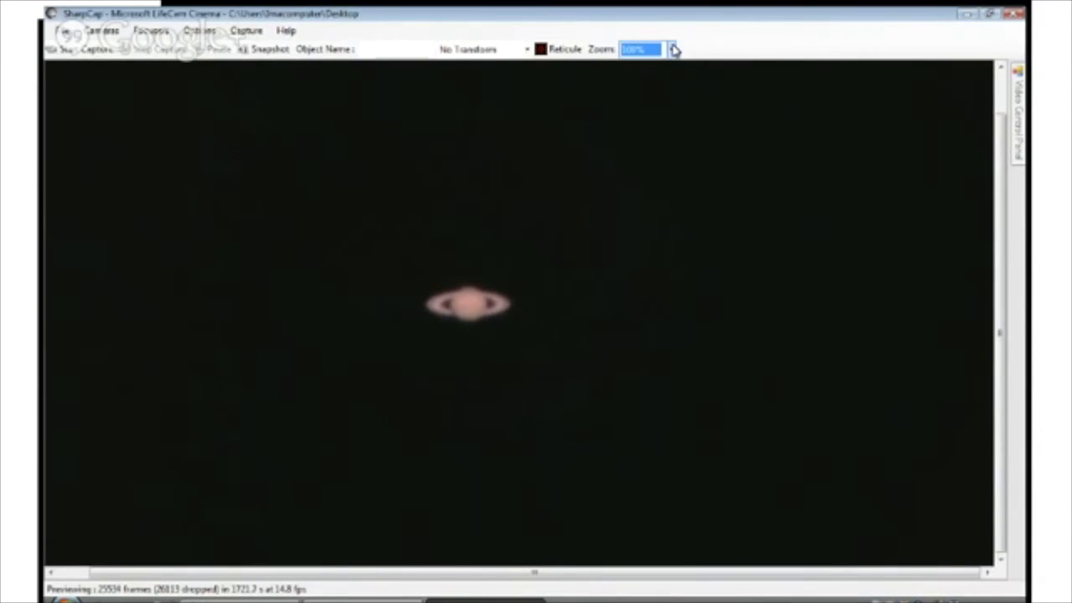
- Change the preview zoom to 200%, then to 800%
left_click(670, 48)
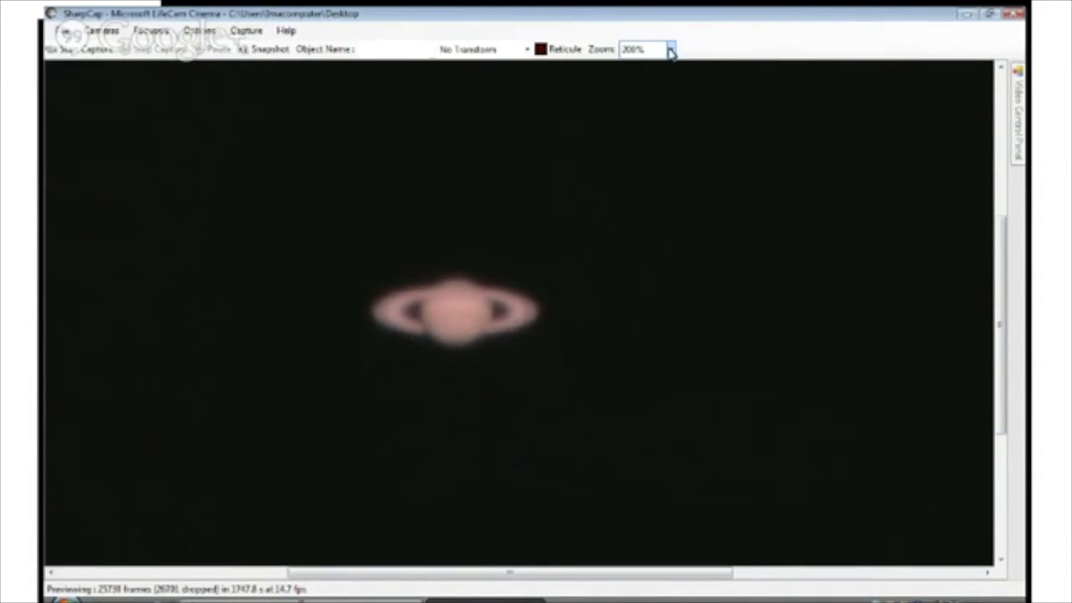
left_click(645, 49)
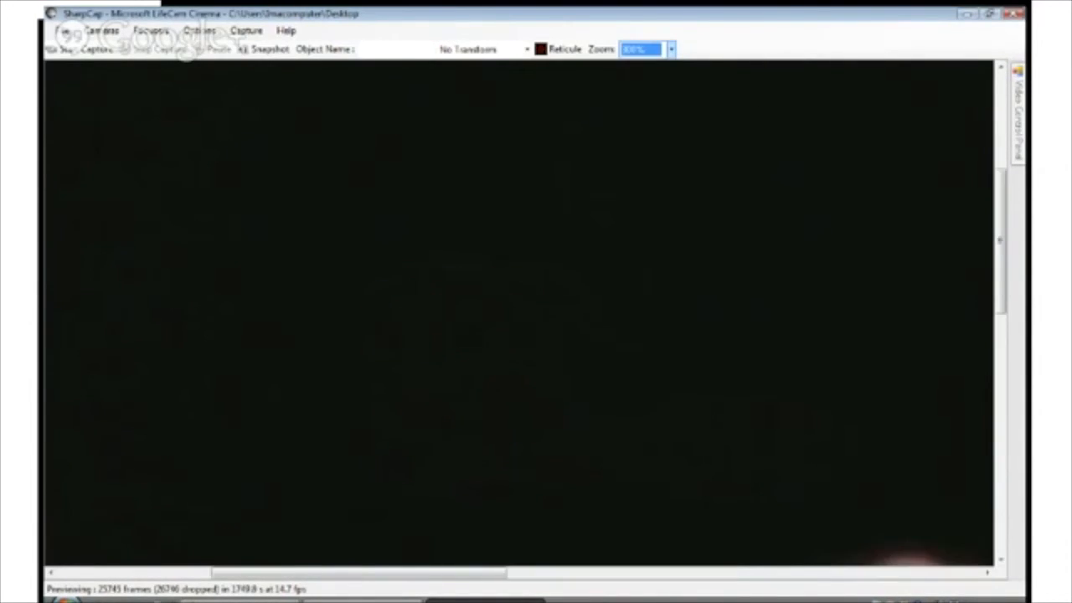